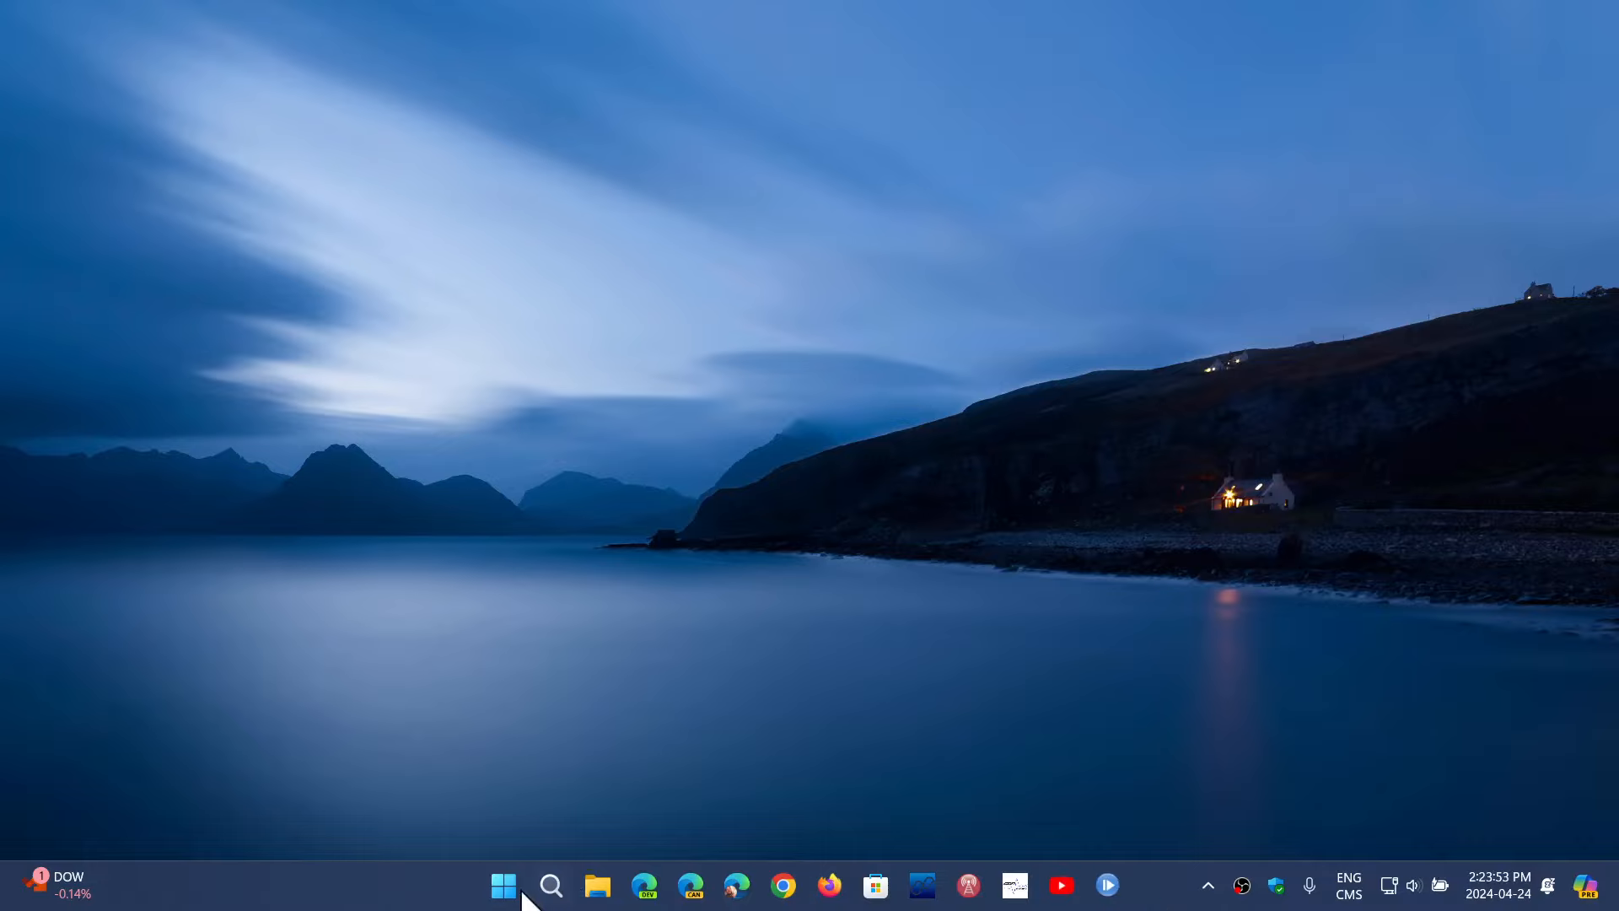
- Launch Settings from the Start menu and go to the Windows Update page
left_click(504, 885)
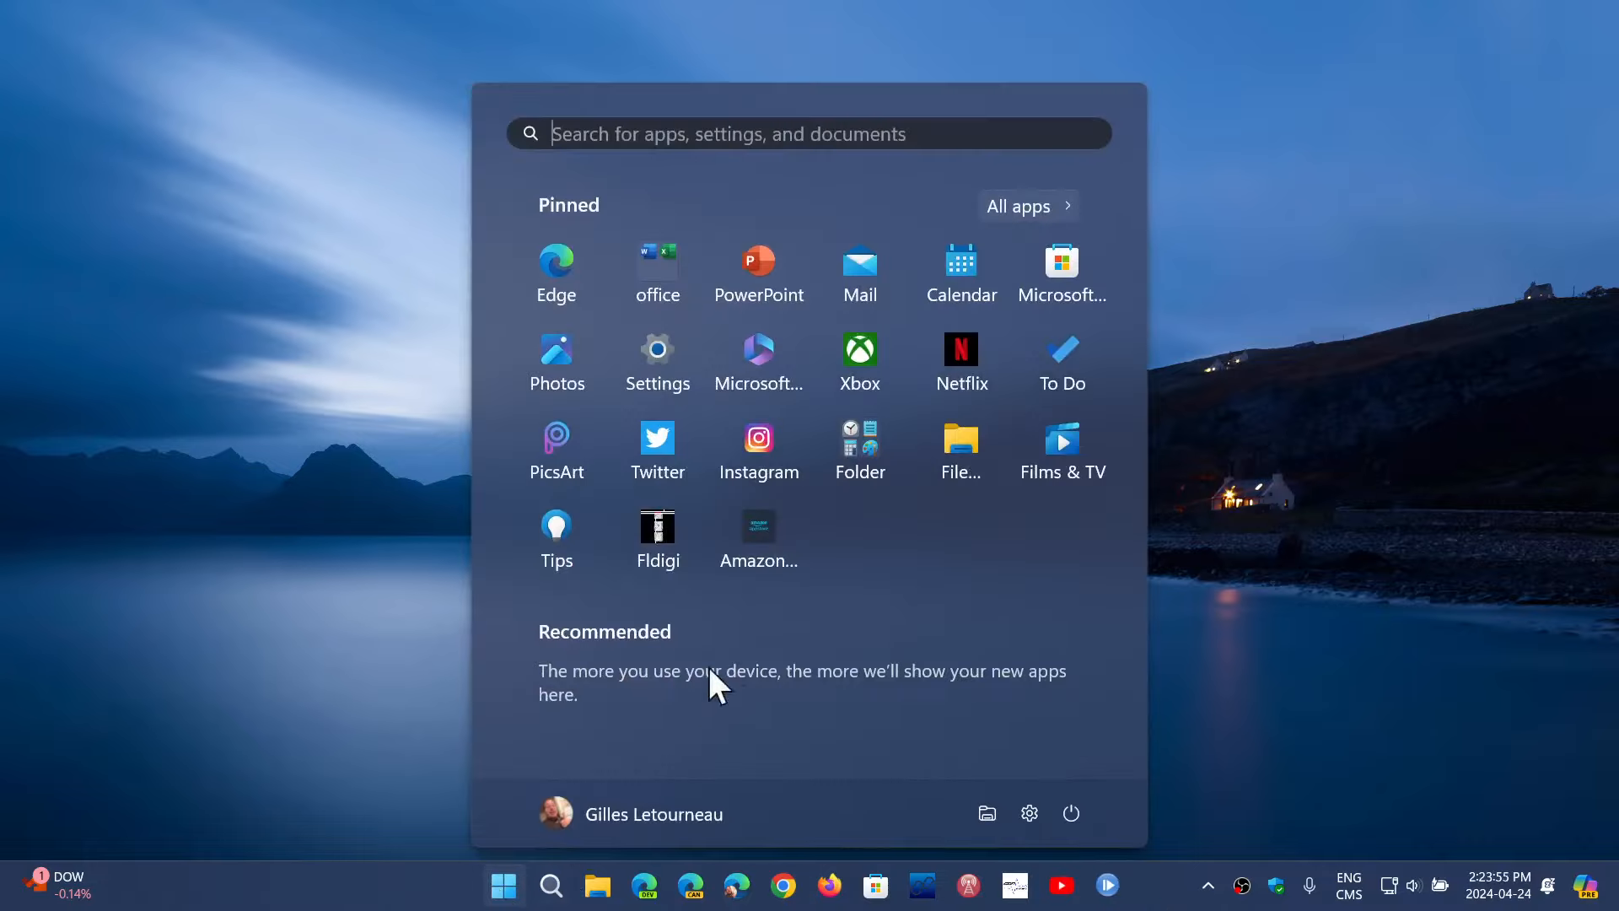
mouse_move(1326, 762)
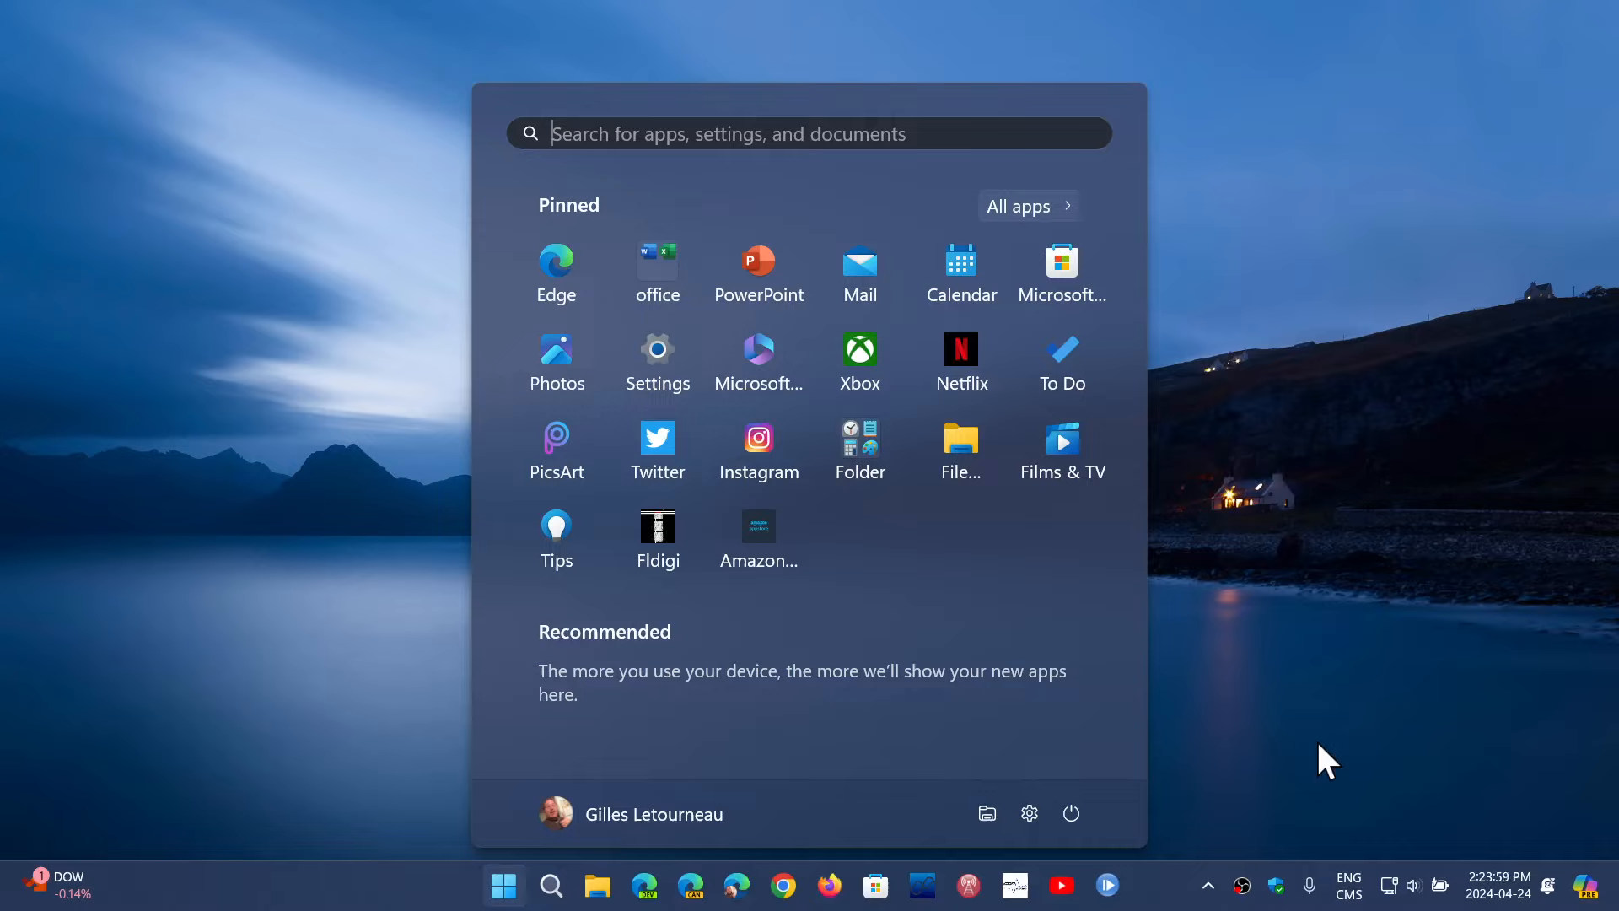
mouse_move(804, 746)
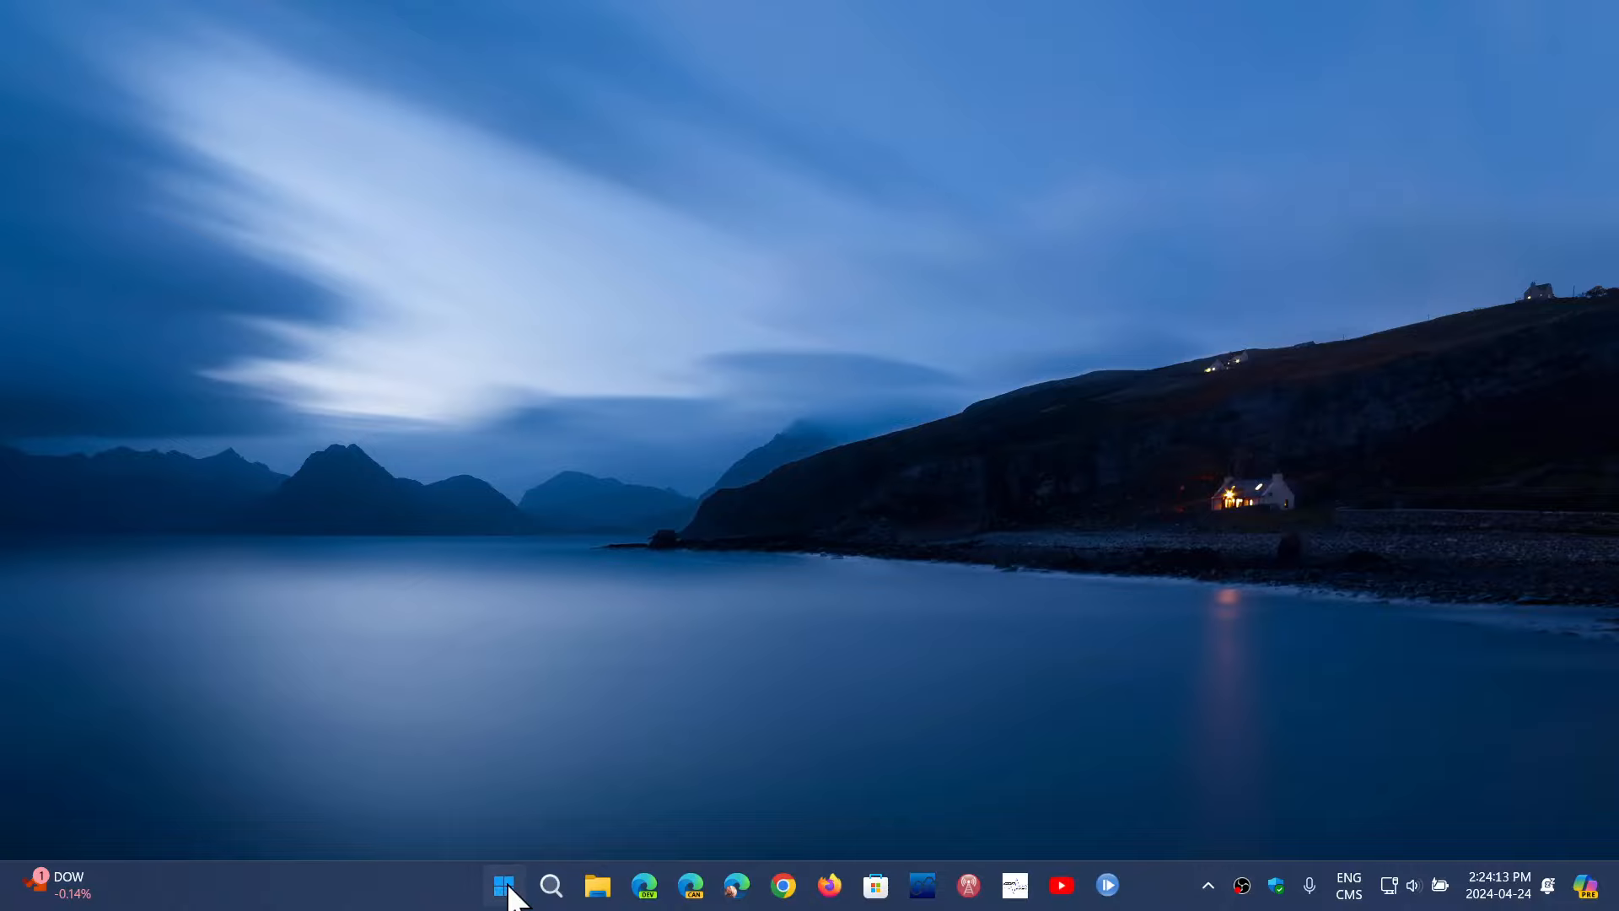
left_click(504, 884)
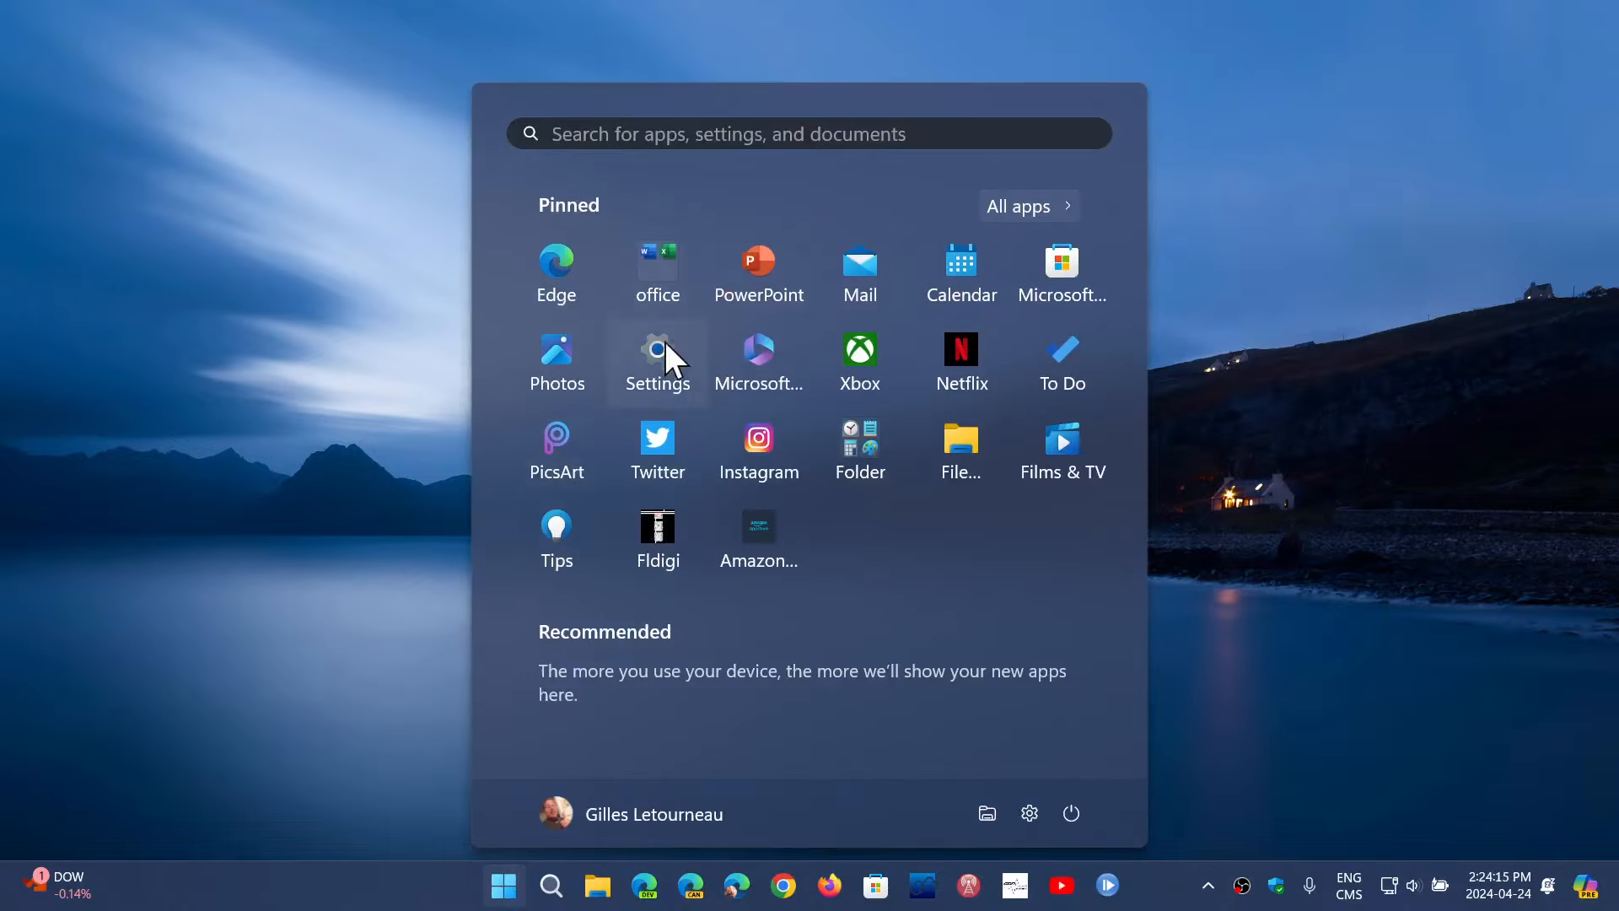
left_click(657, 356)
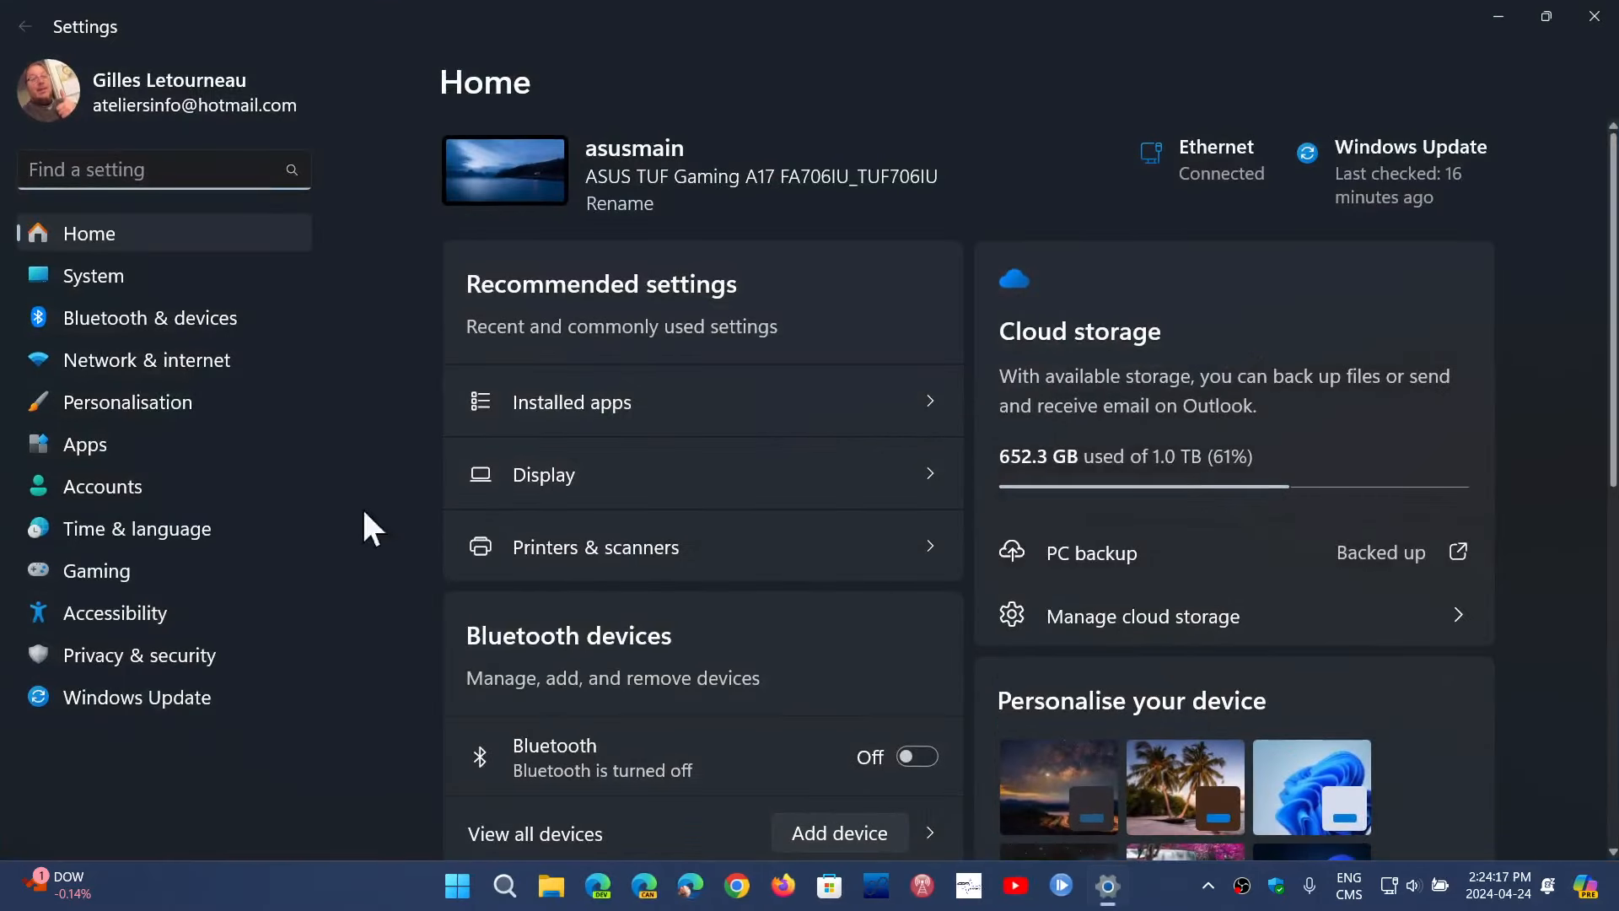
left_click(137, 697)
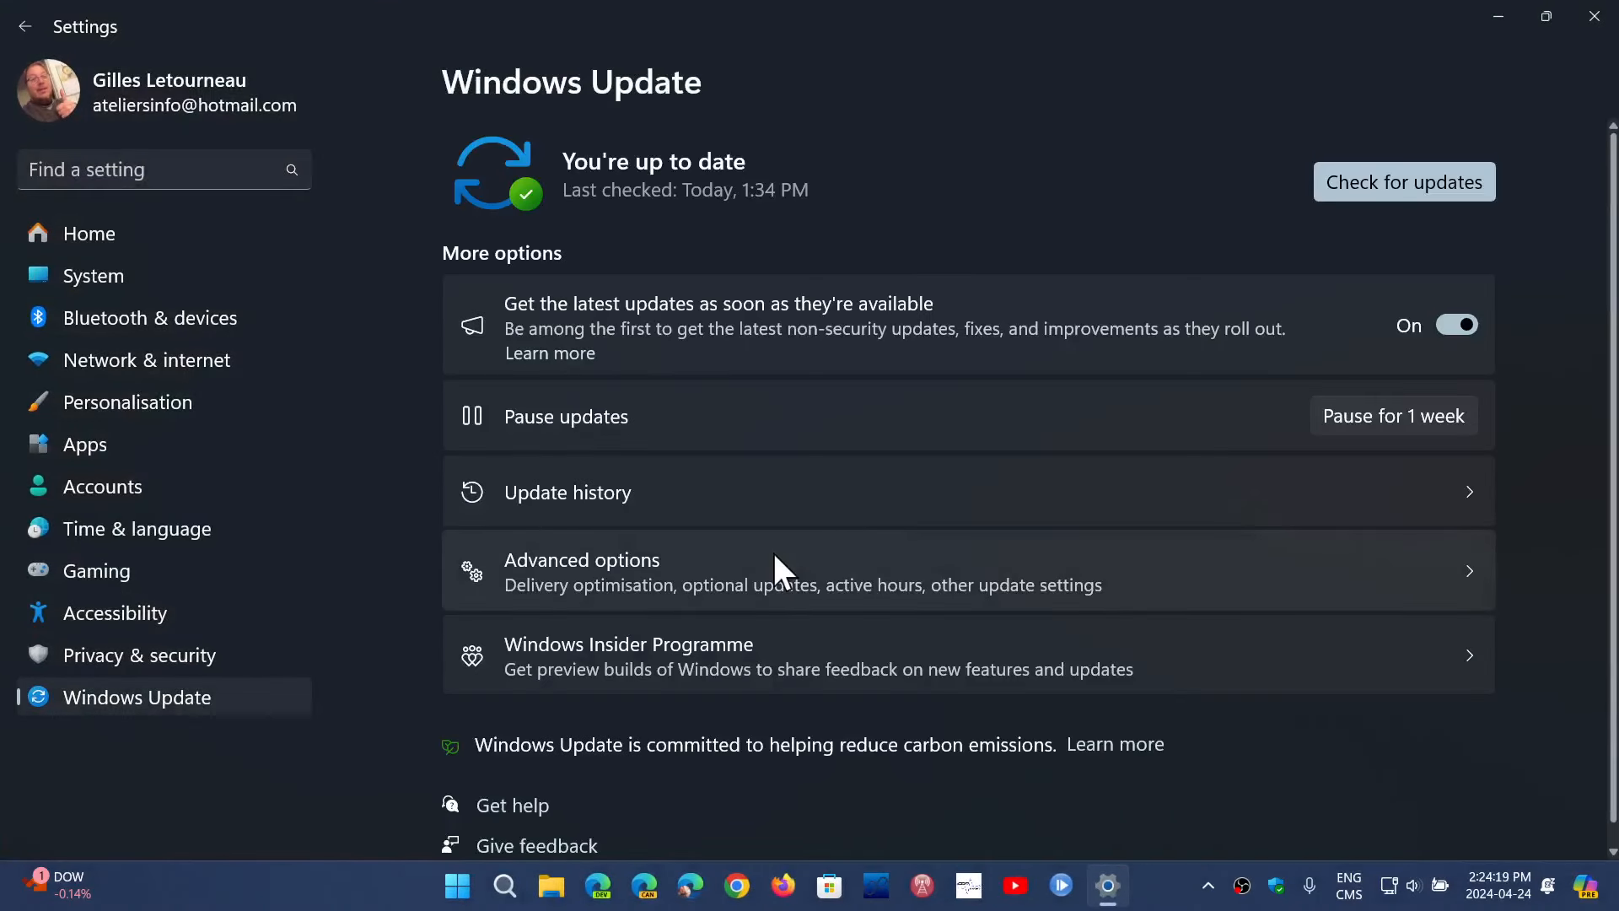
mouse_move(795, 501)
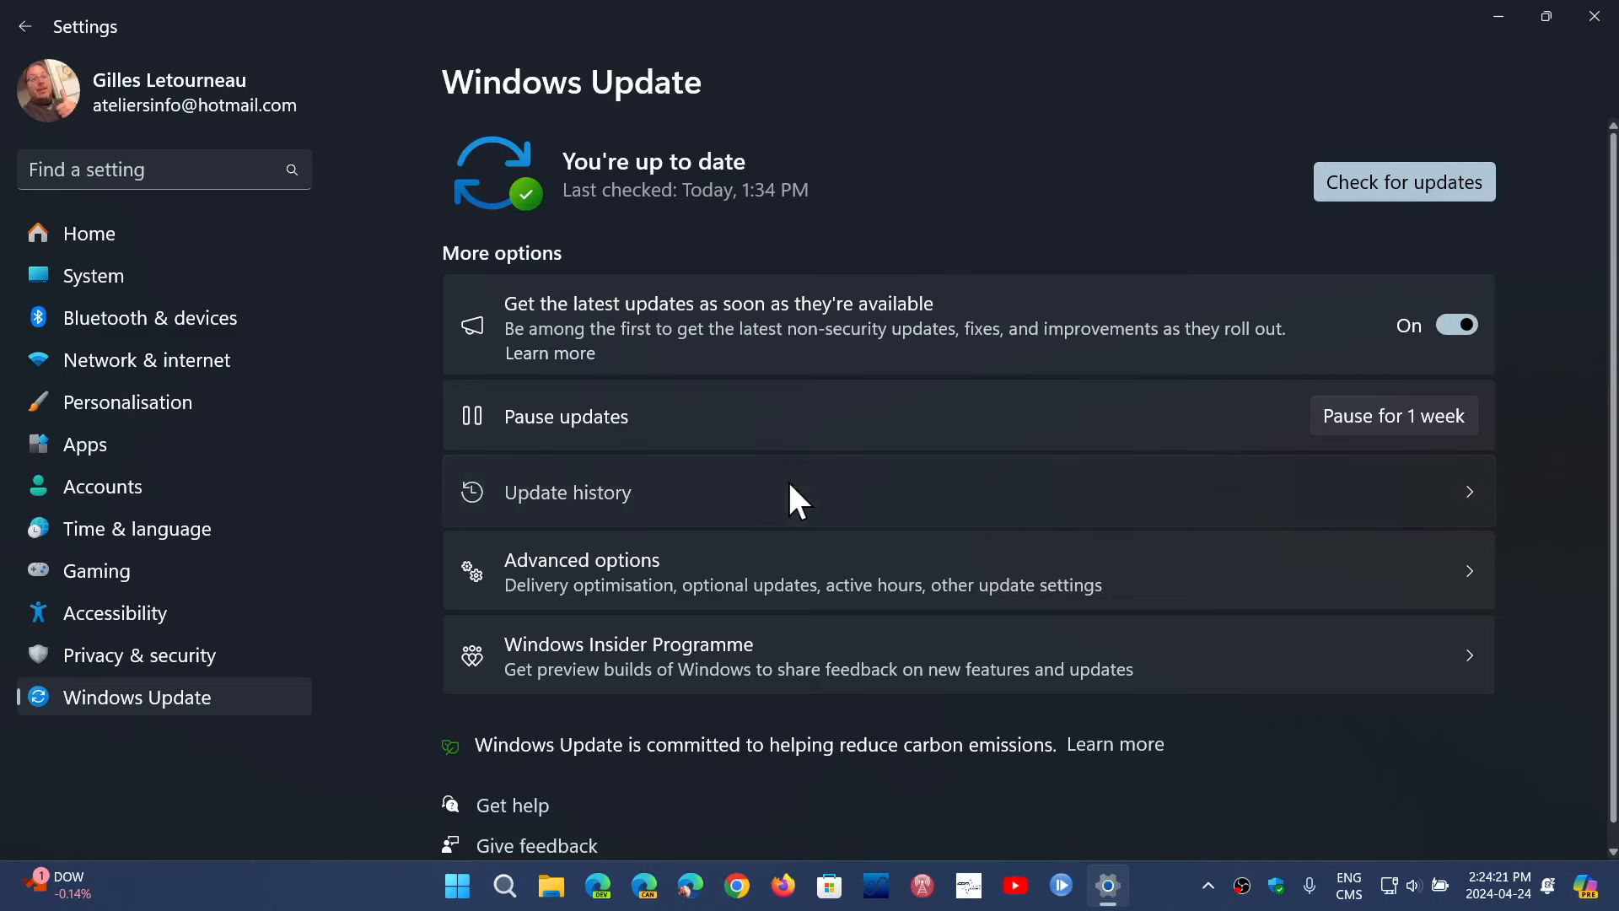
- Review the update history for KB5036980, then close Settings
left_click(566, 492)
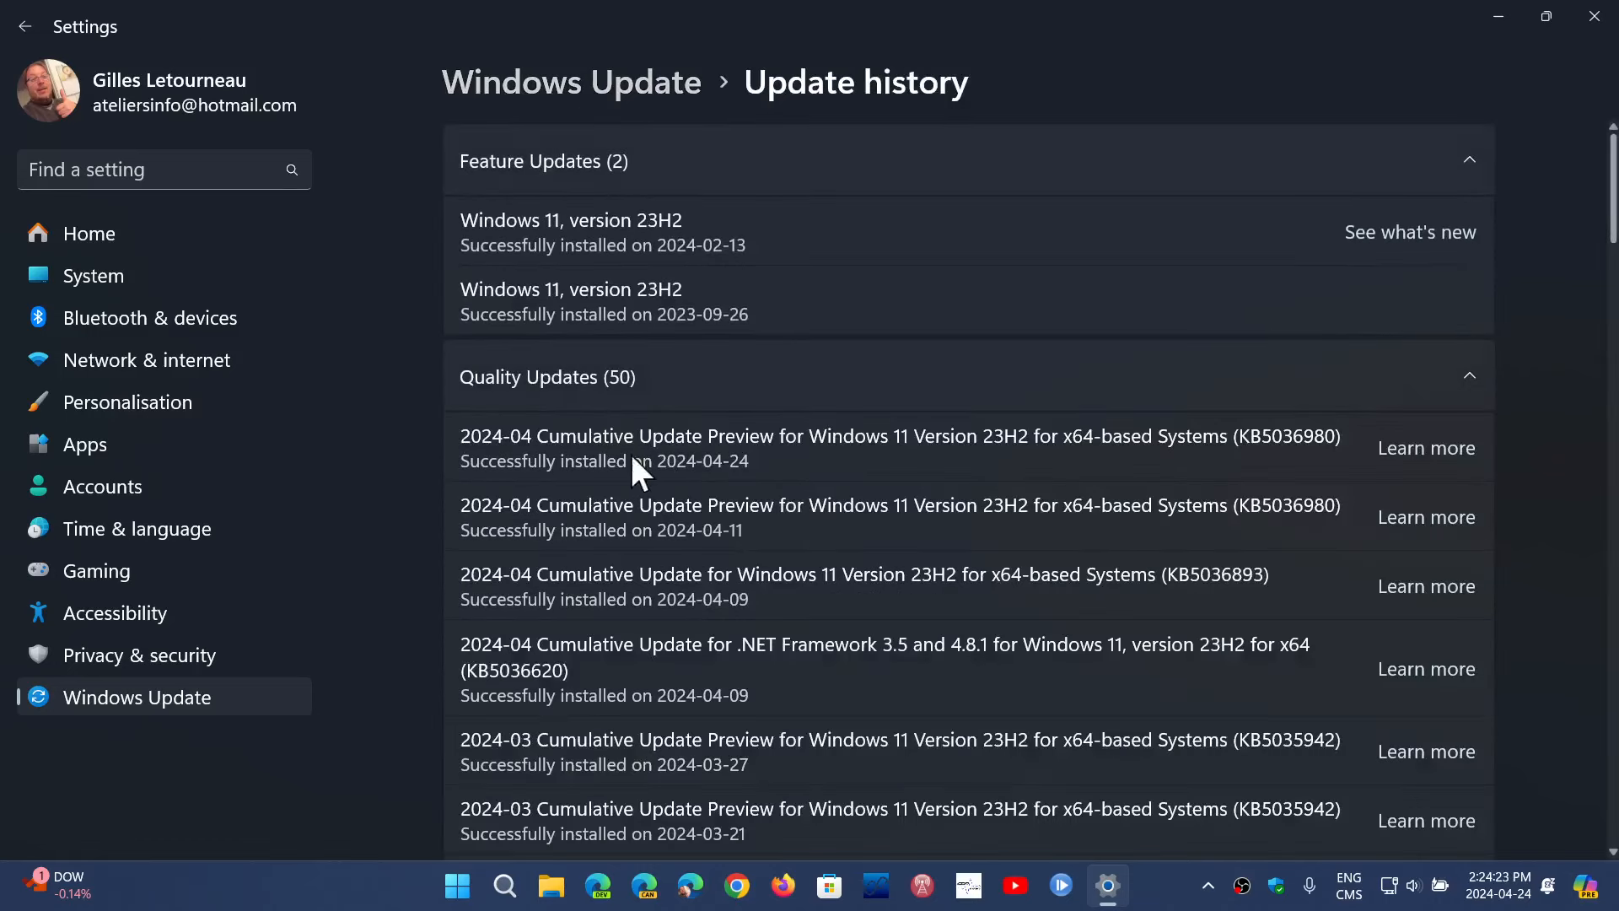
mouse_move(880, 442)
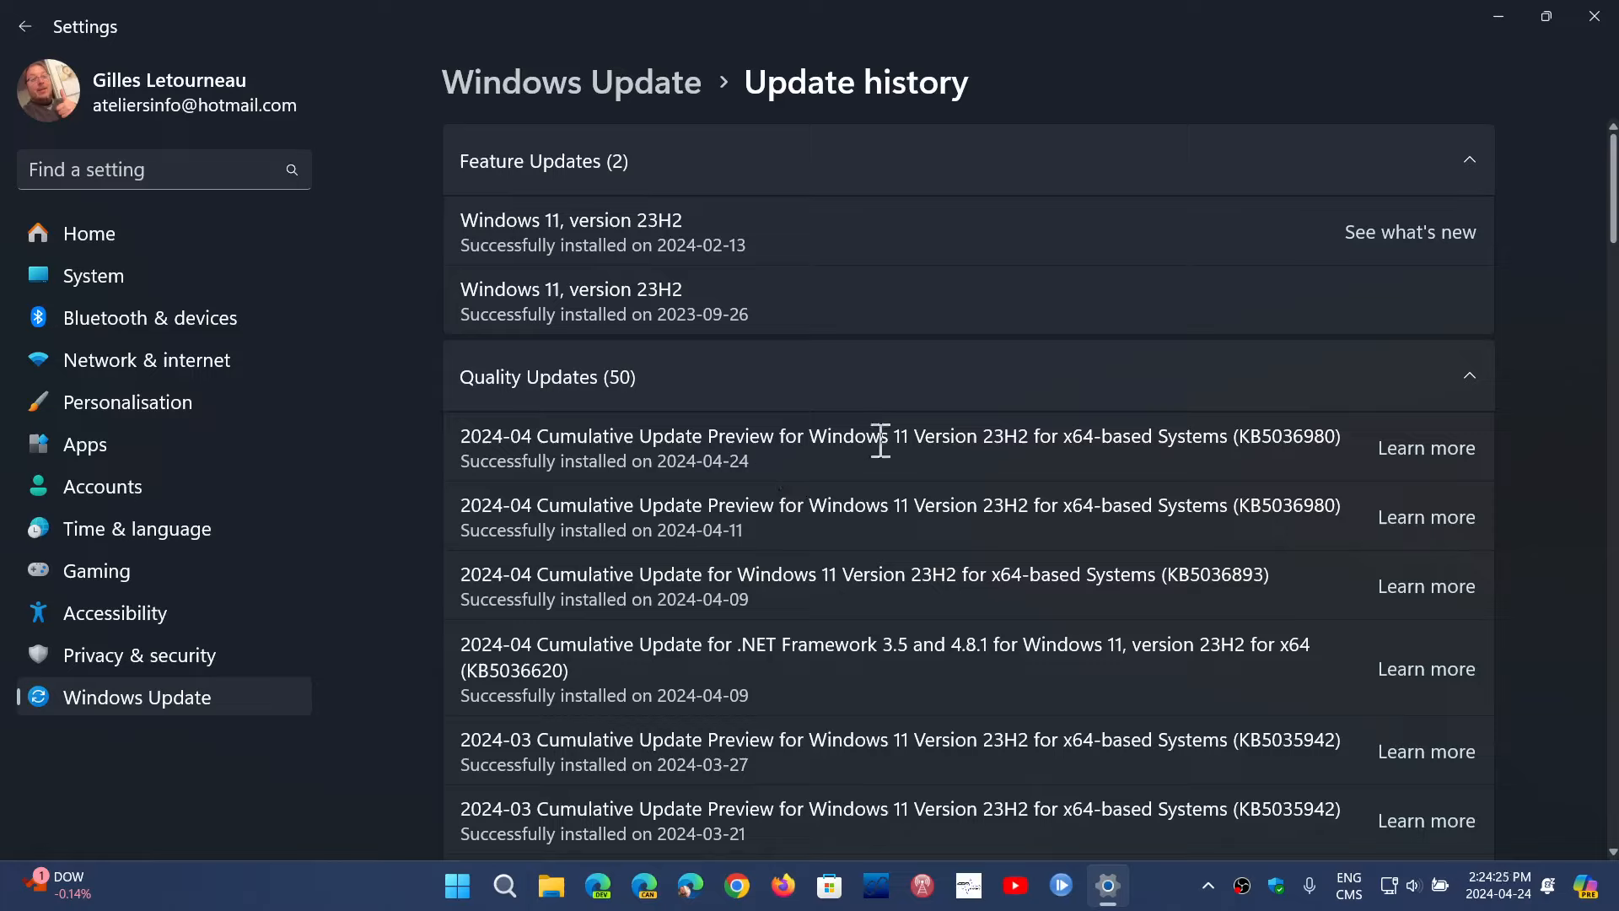
mouse_move(1312, 473)
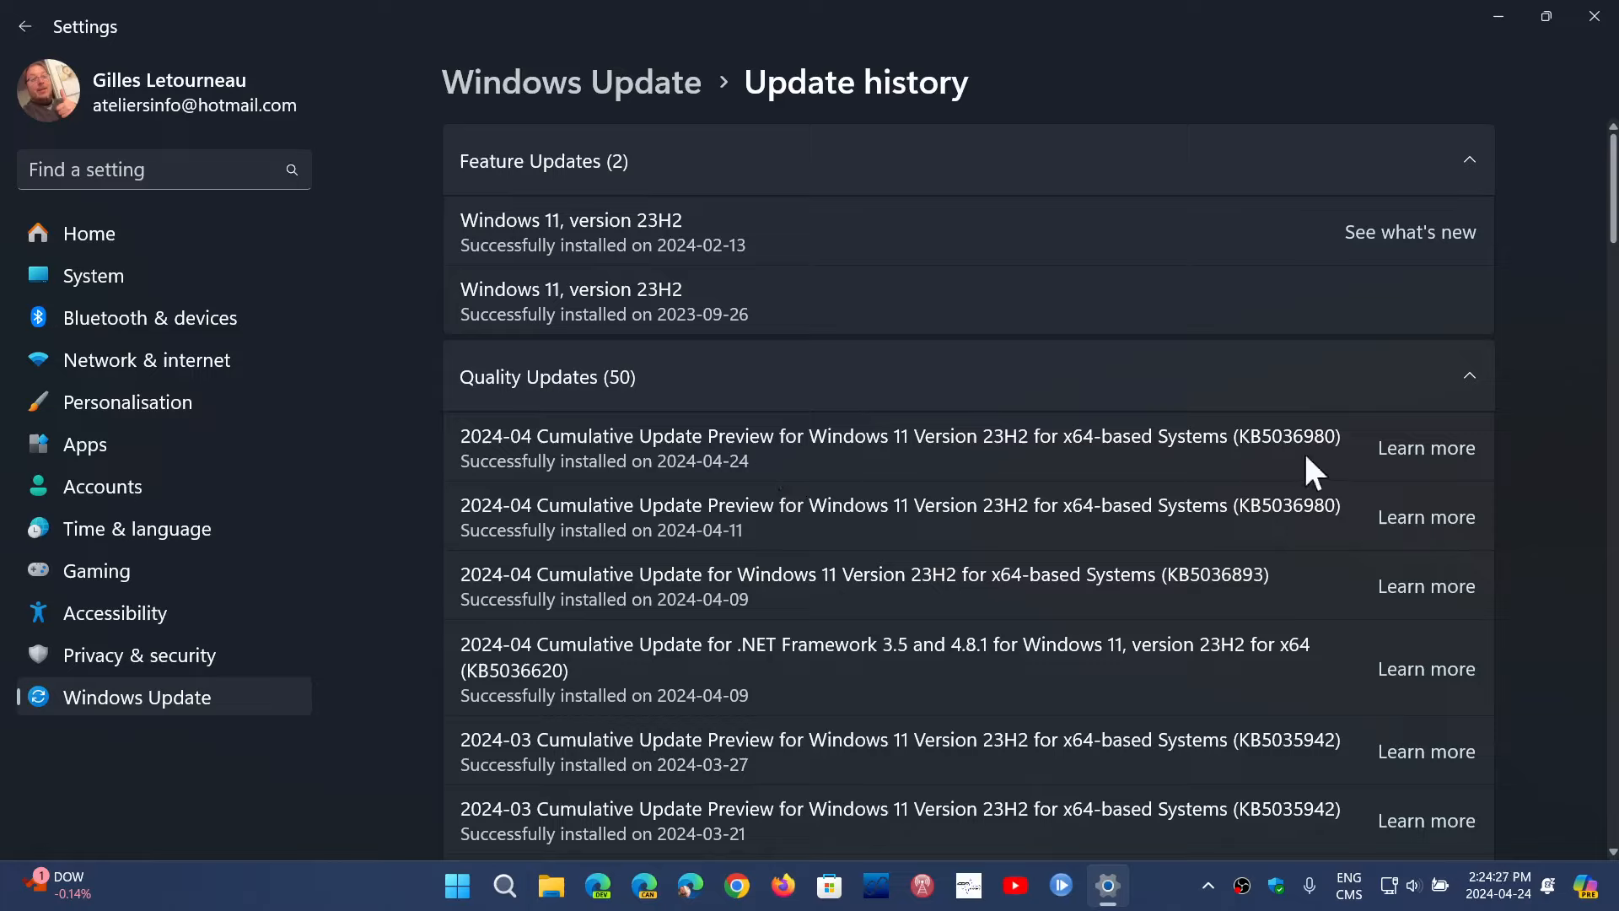
mouse_move(1338, 473)
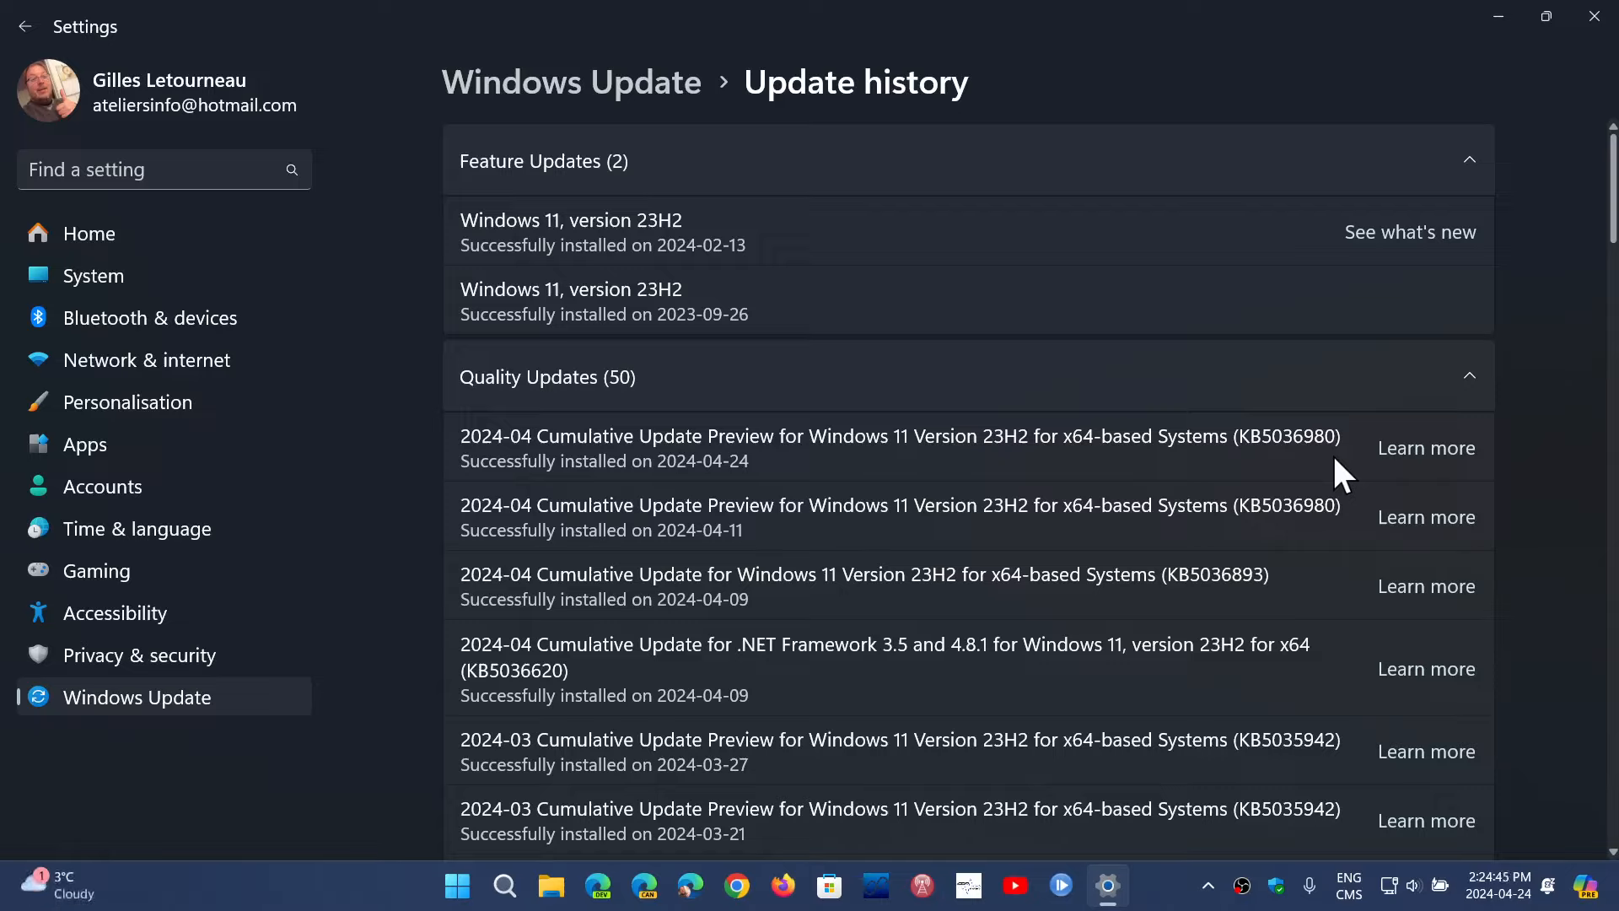
mouse_move(16, 815)
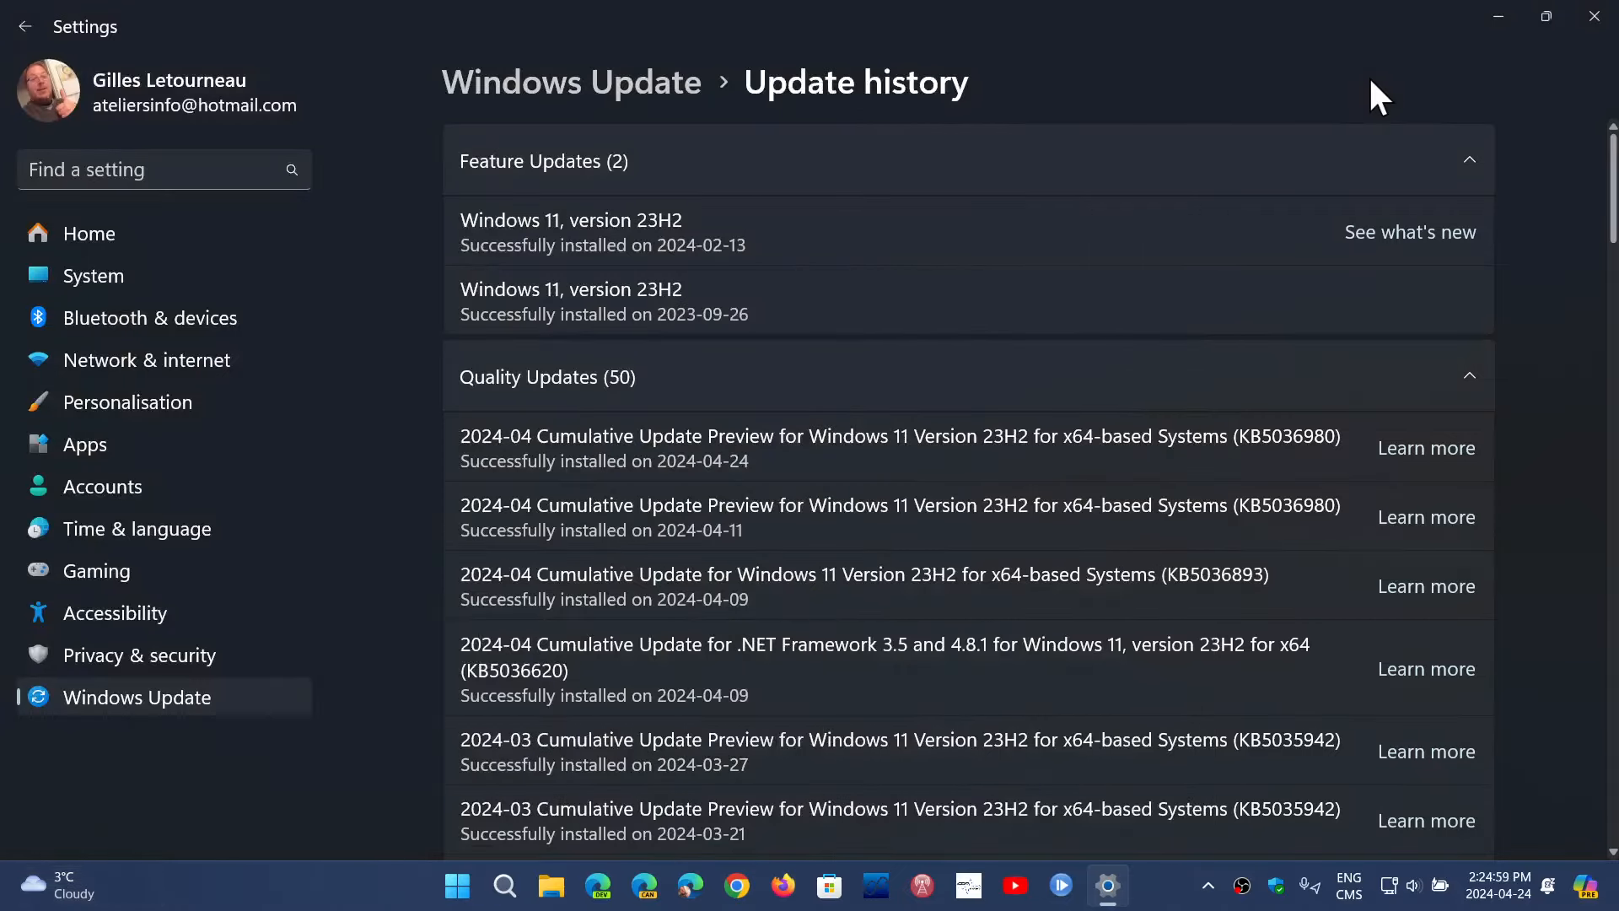
left_click(1592, 18)
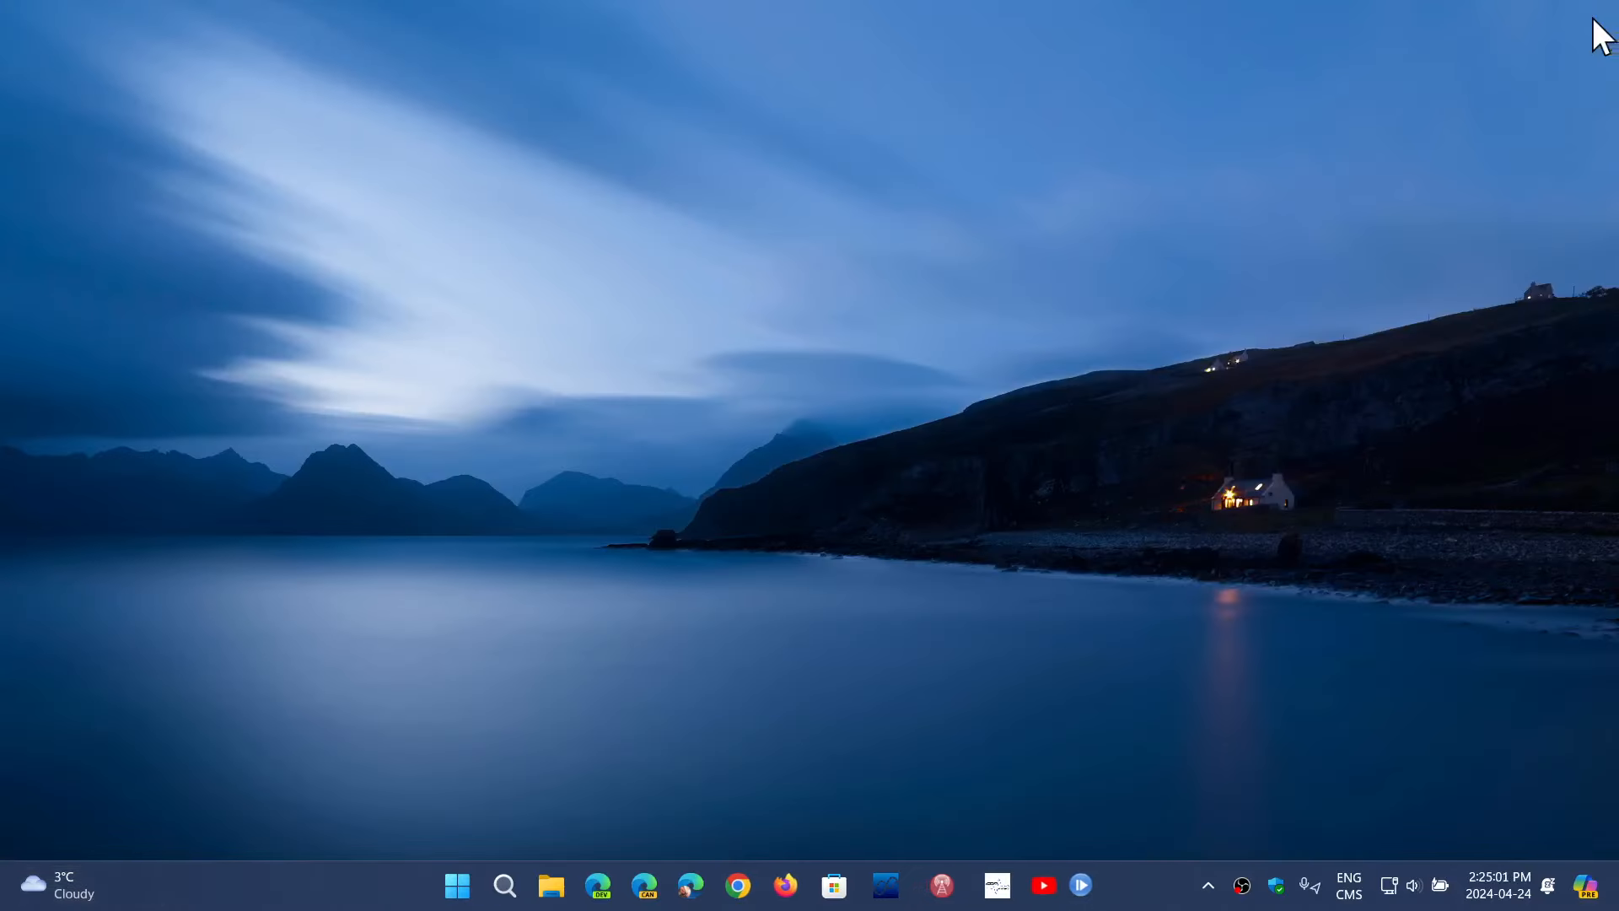
- Open the Windows search panel from the taskbar
left_click(505, 885)
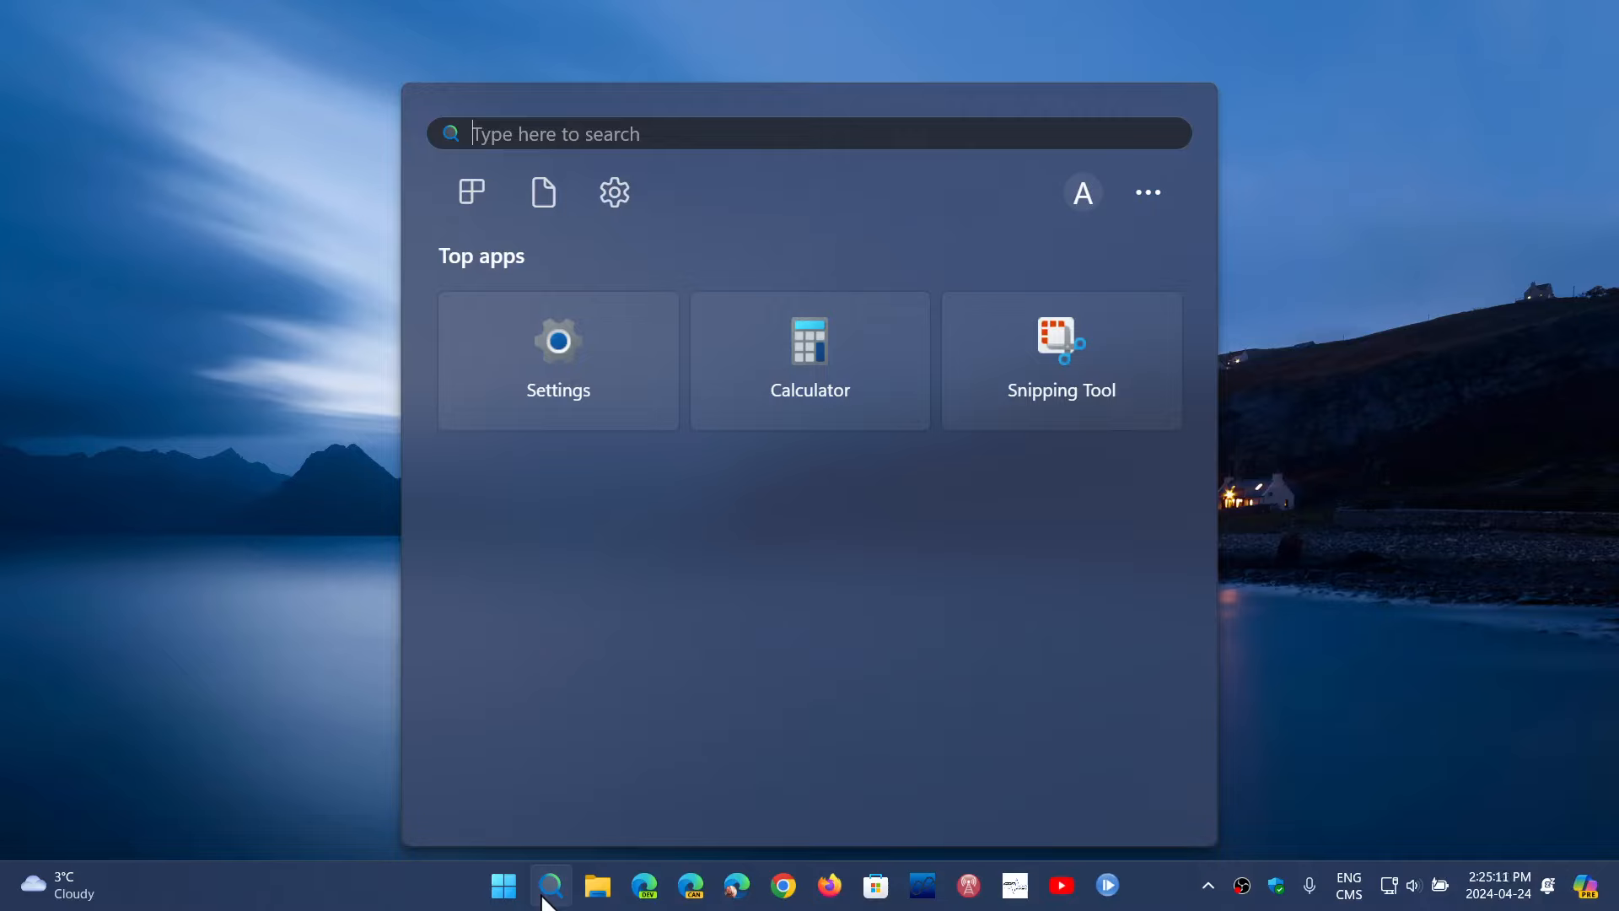
- Search for 'winver' to launch the About Windows dialog
type("windows Fax and Scan")
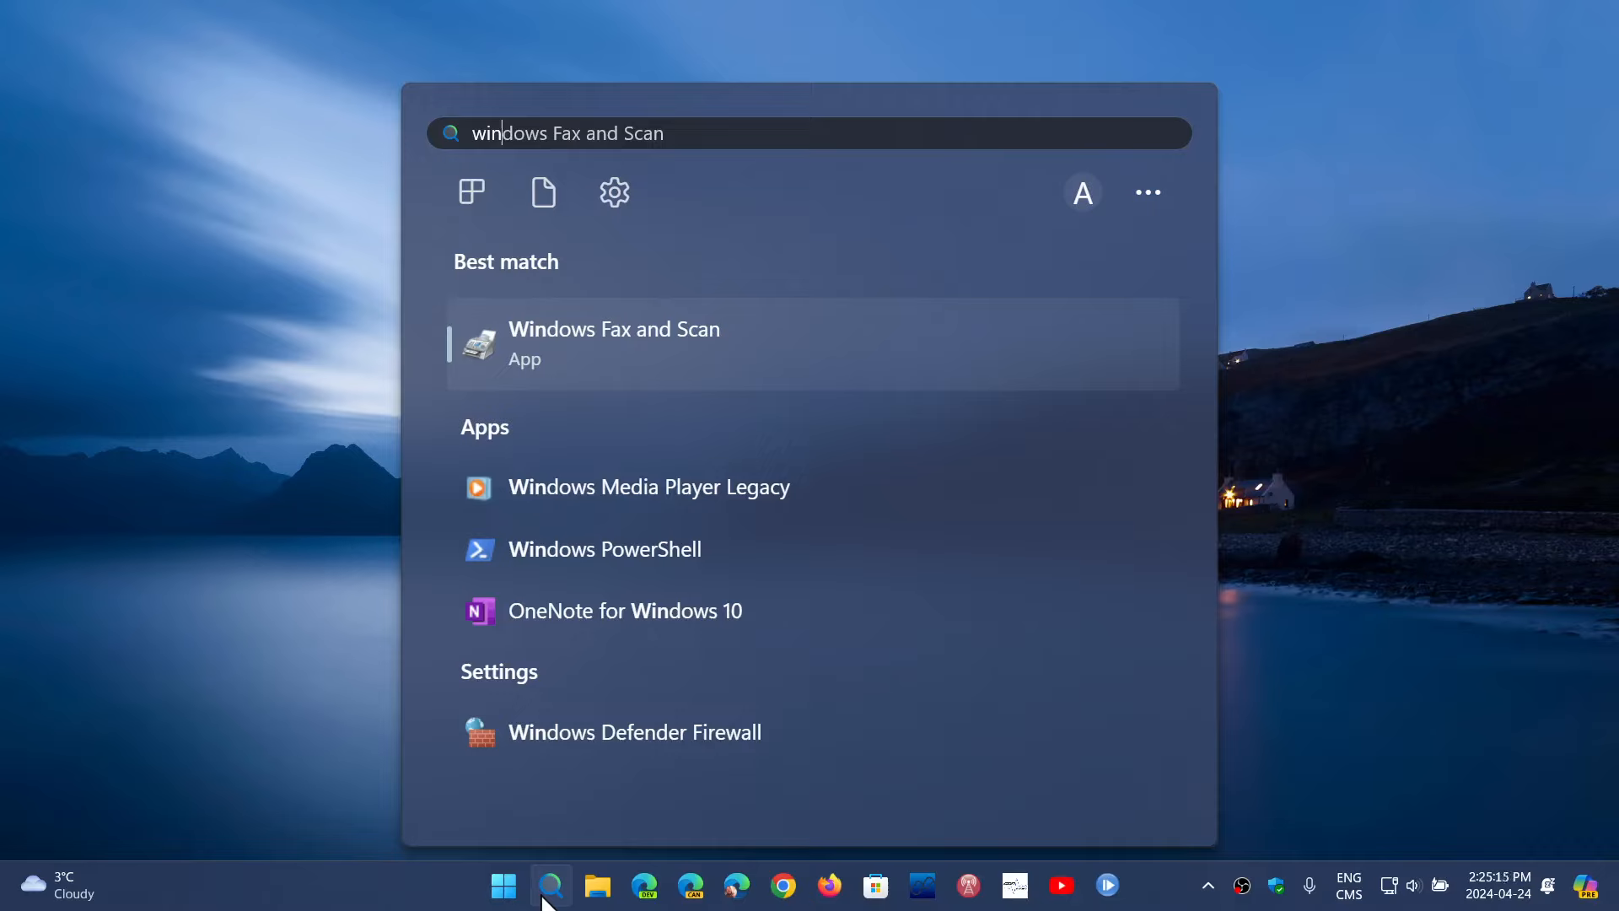
type("winv")
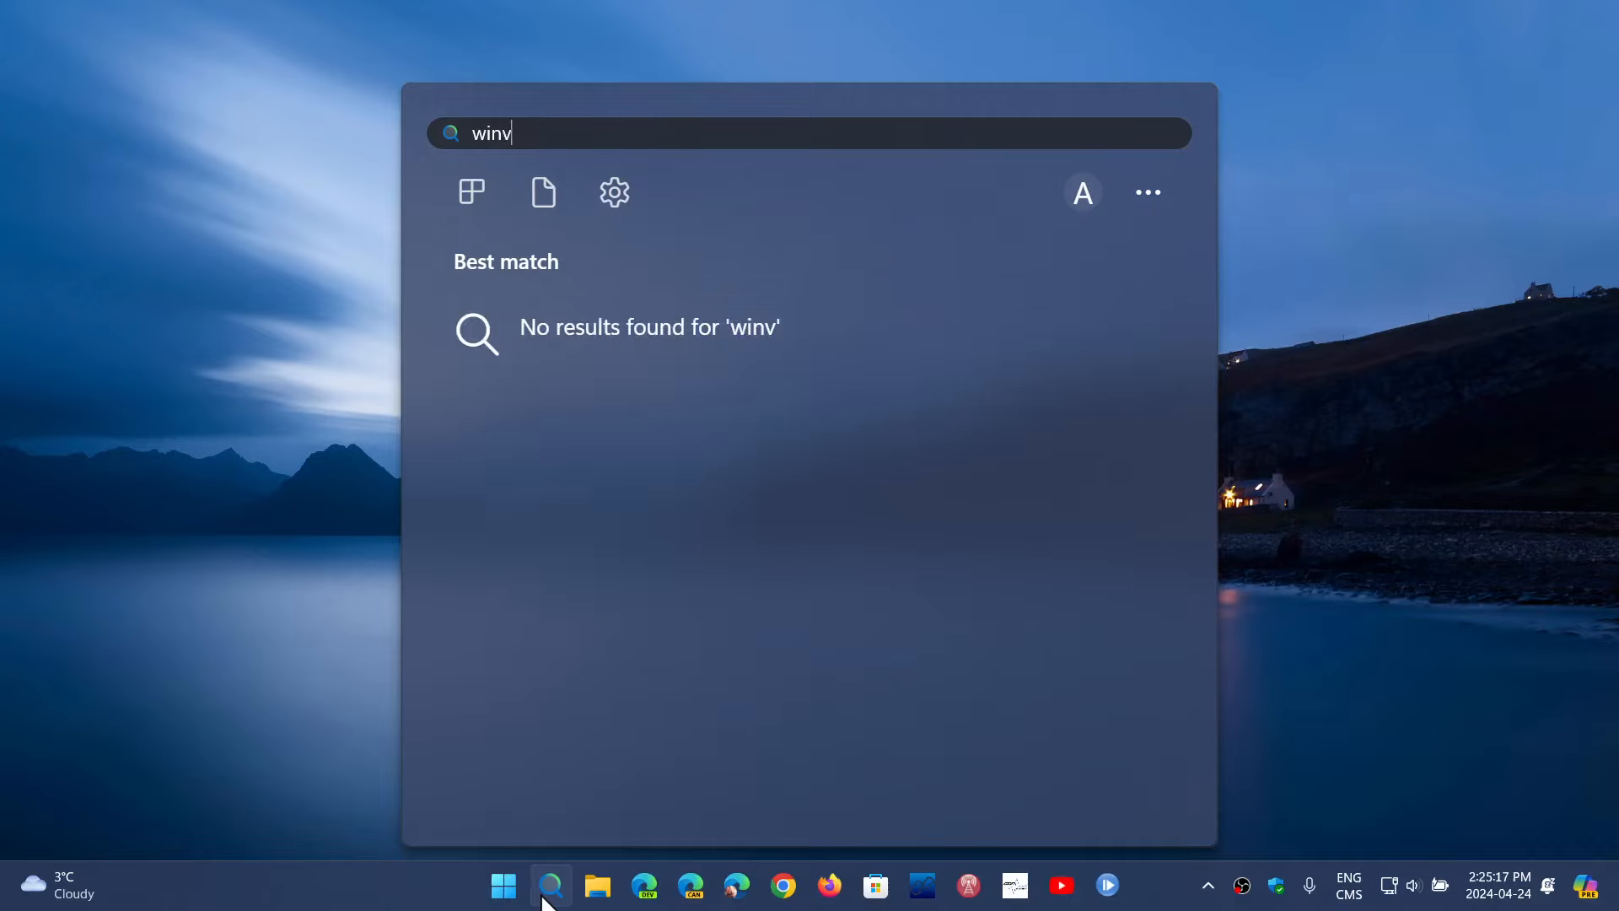
type("er")
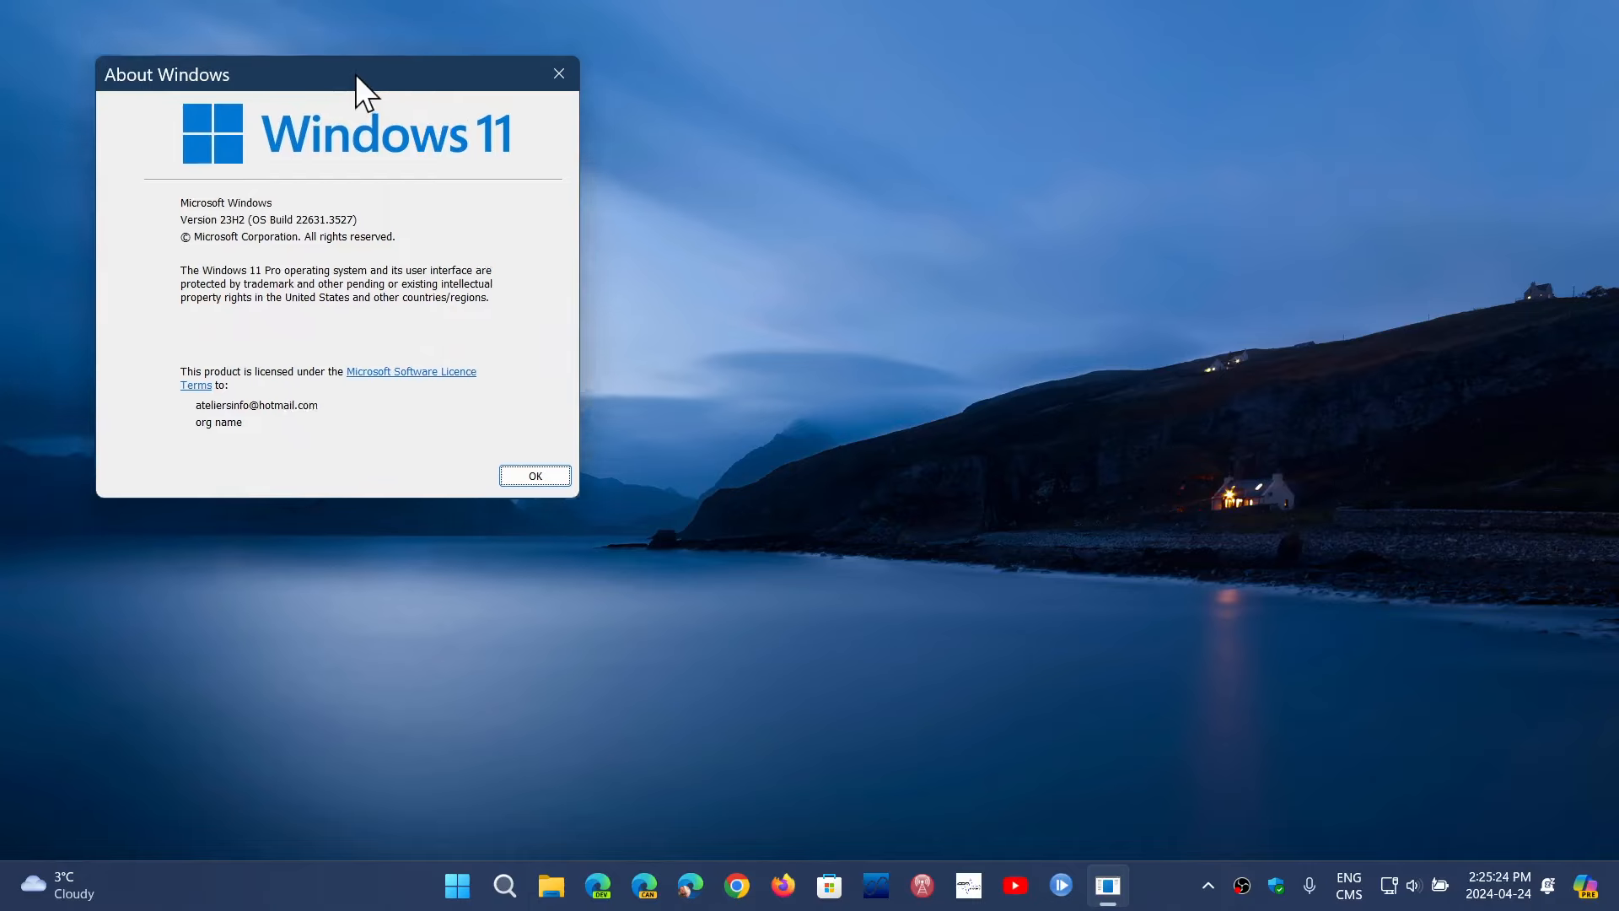
- Drag the About Windows dialog to the centre of the screen
left_click_drag(310, 73, 764, 277)
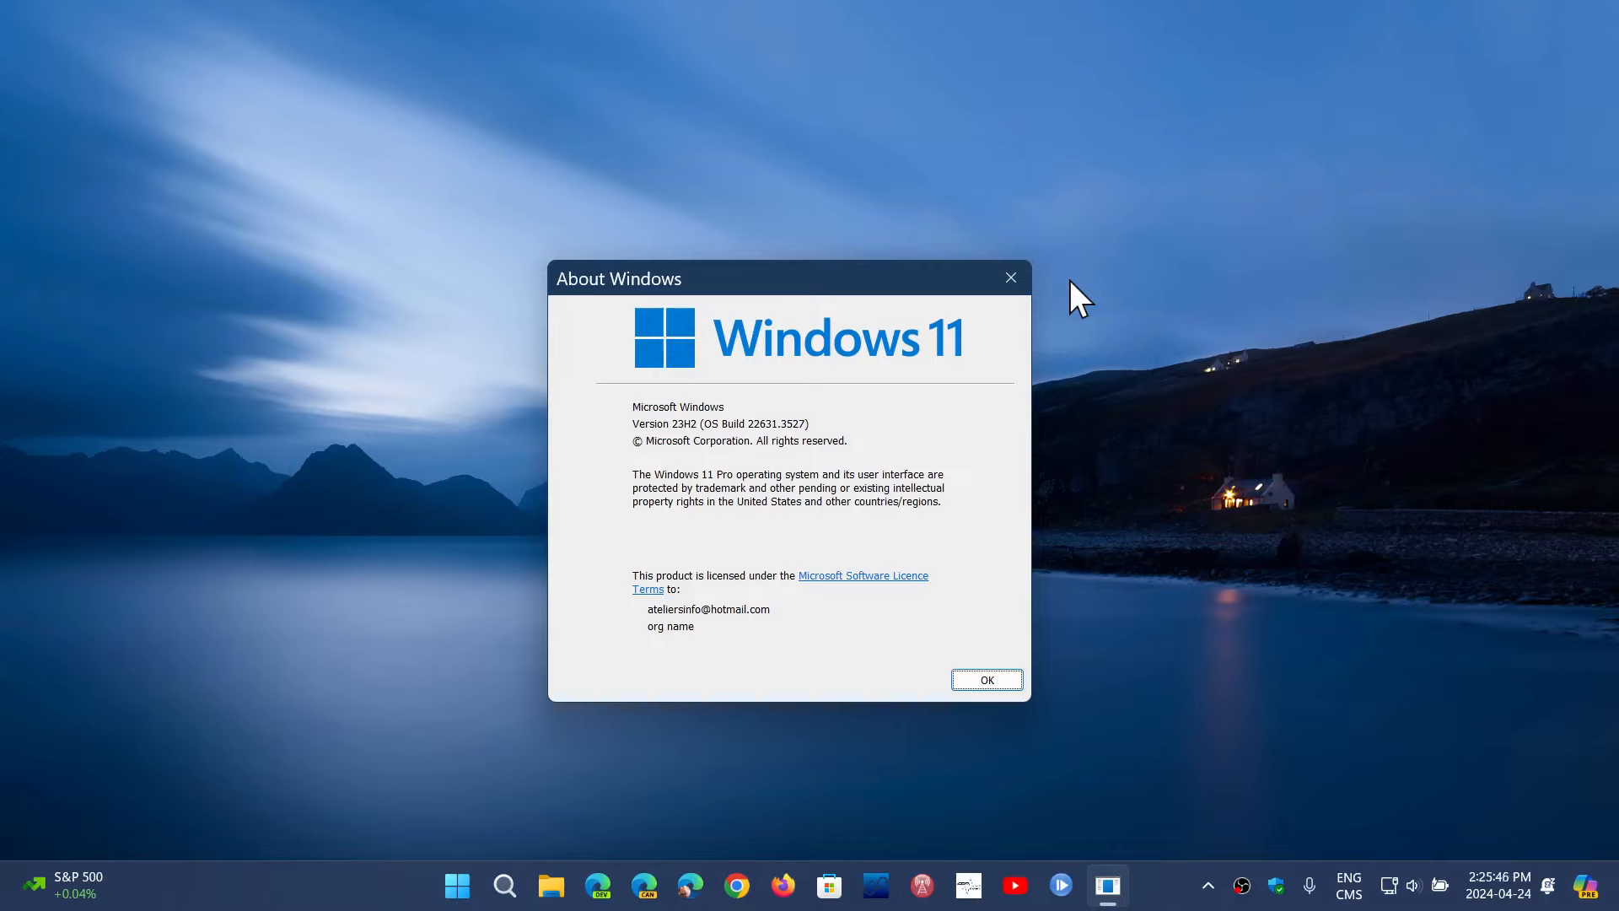
mouse_move(1010, 278)
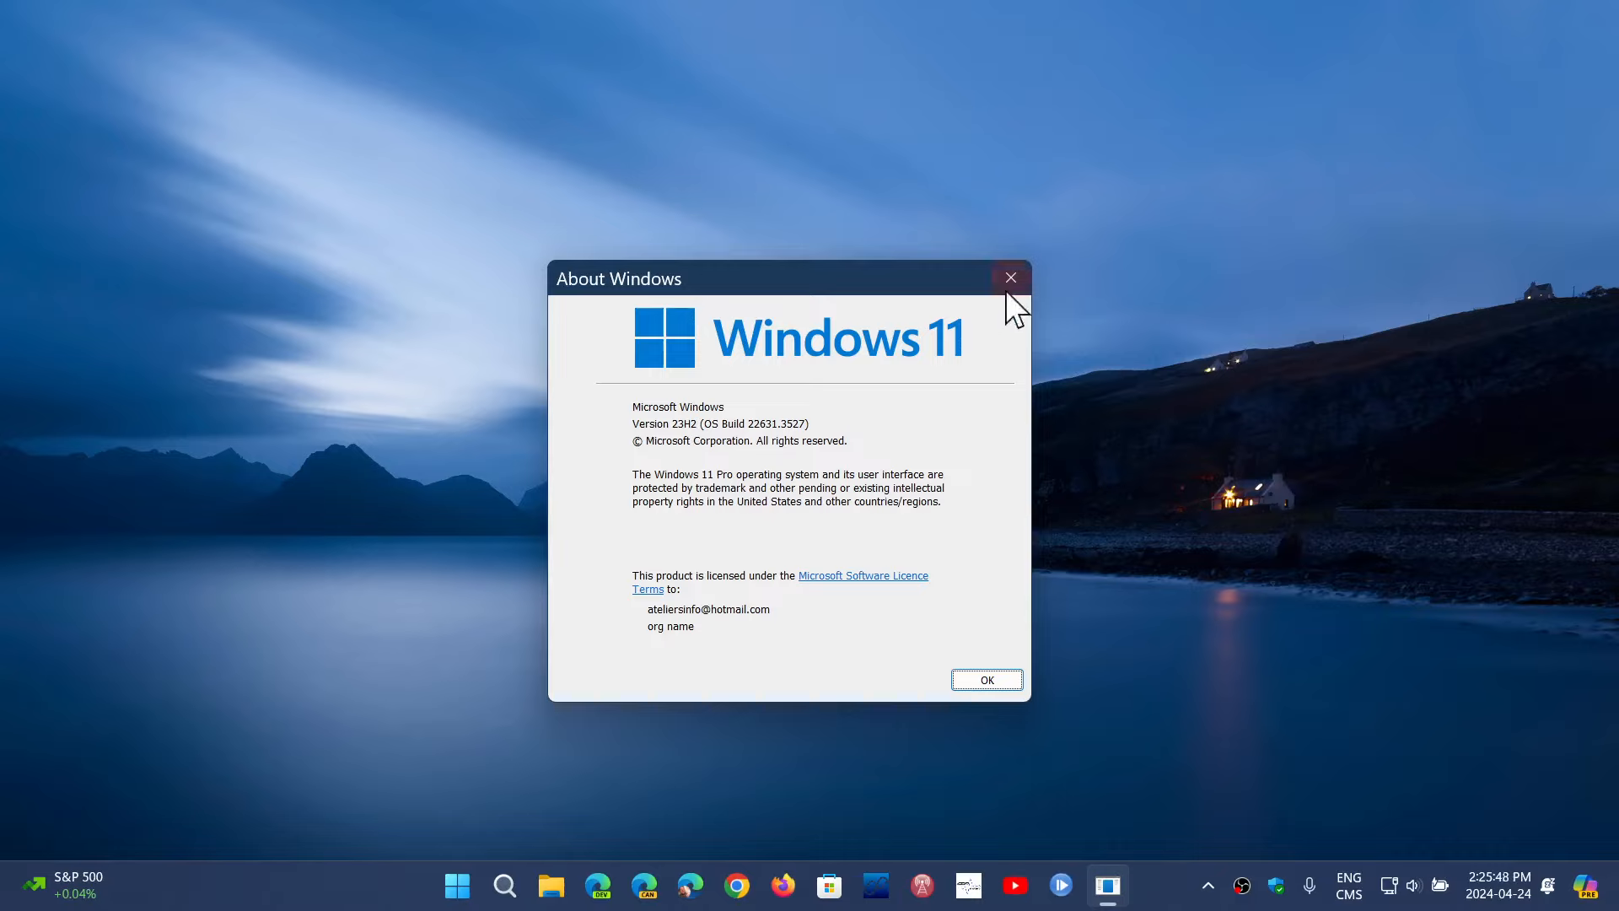
- Close the About Windows dialog
left_click(1010, 277)
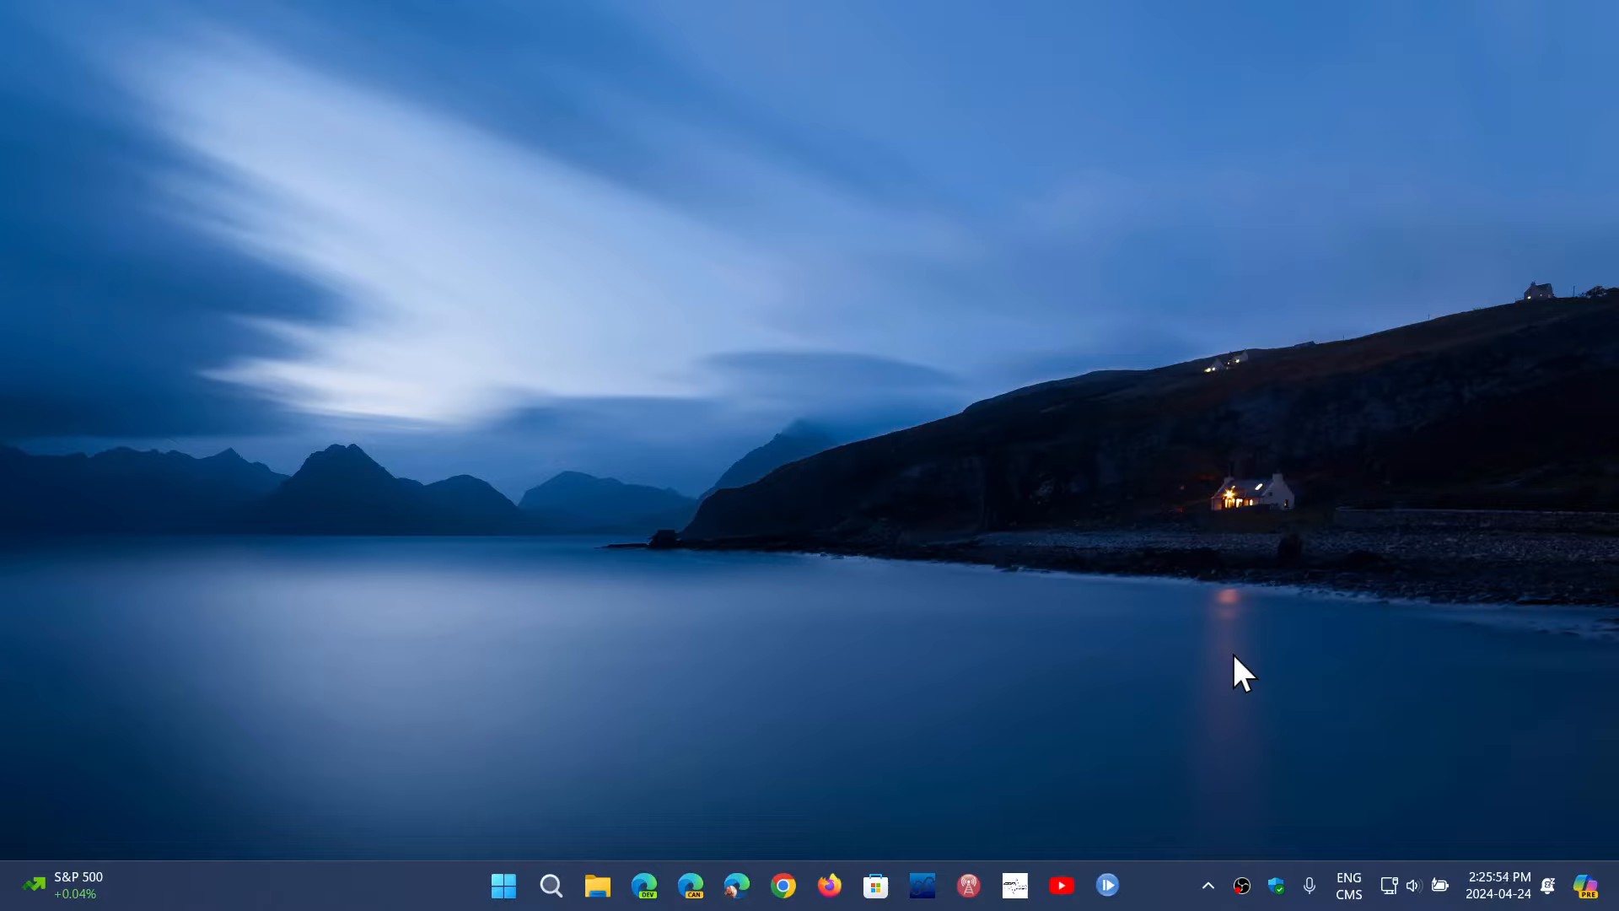
mouse_move(1156, 898)
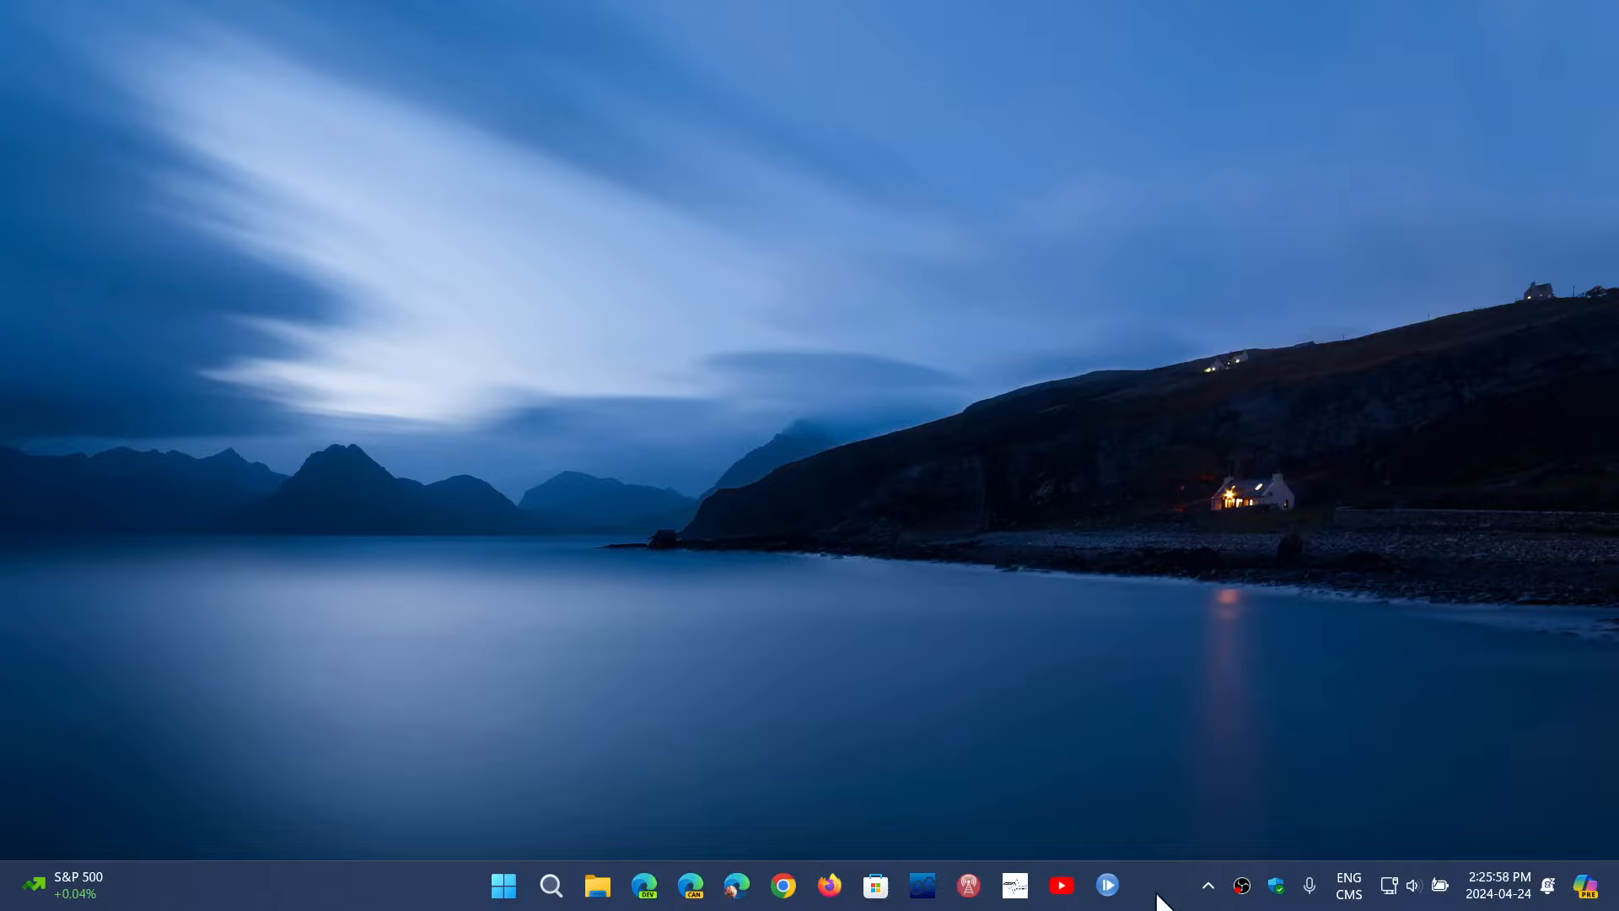